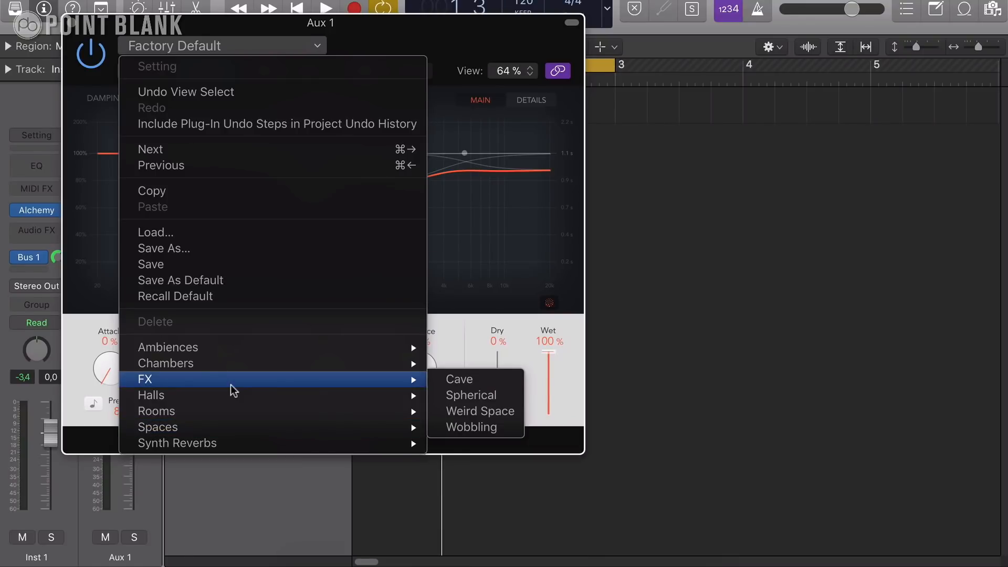
pyautogui.moveTo(472, 427)
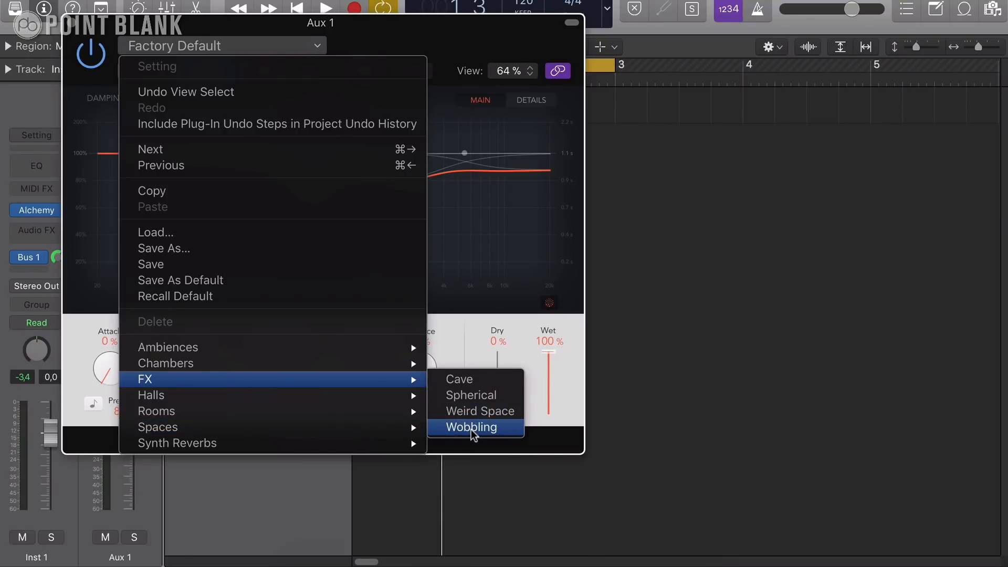
# Dismiss the ChromaVerb preset menu, keeping the Factory Default room reverb.
pyautogui.click(472, 427)
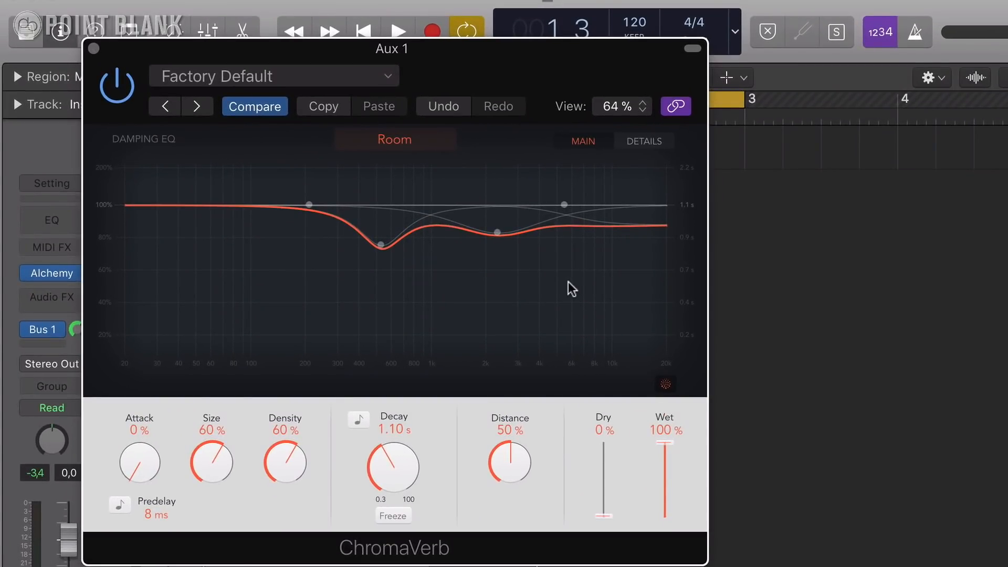
# Raise the damping EQ nodes near 2 kHz, 172 Hz and 6300 Hz while auditioning playback.
pyautogui.click(398, 31)
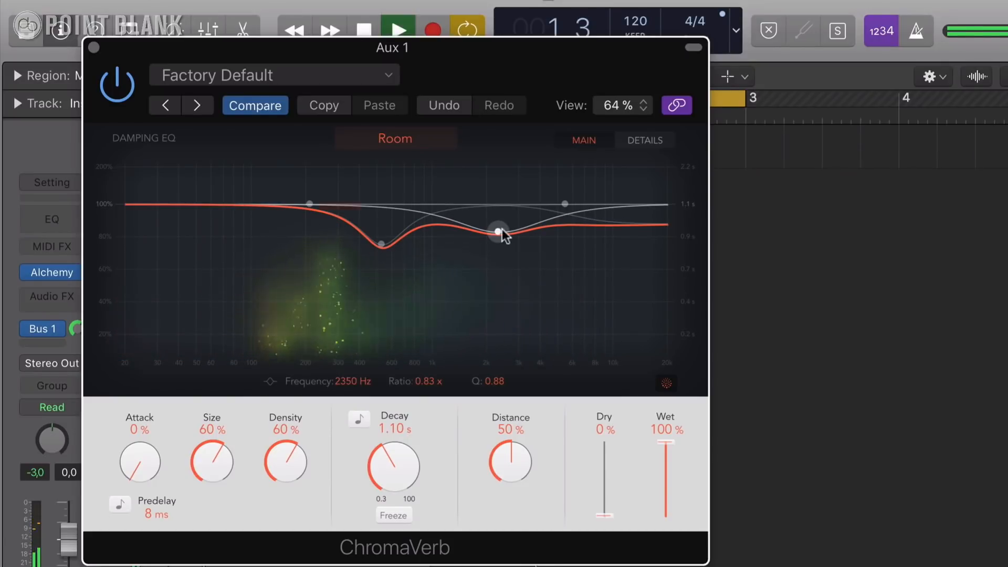
pyautogui.moveTo(498, 228); pyautogui.dragTo(492, 180)
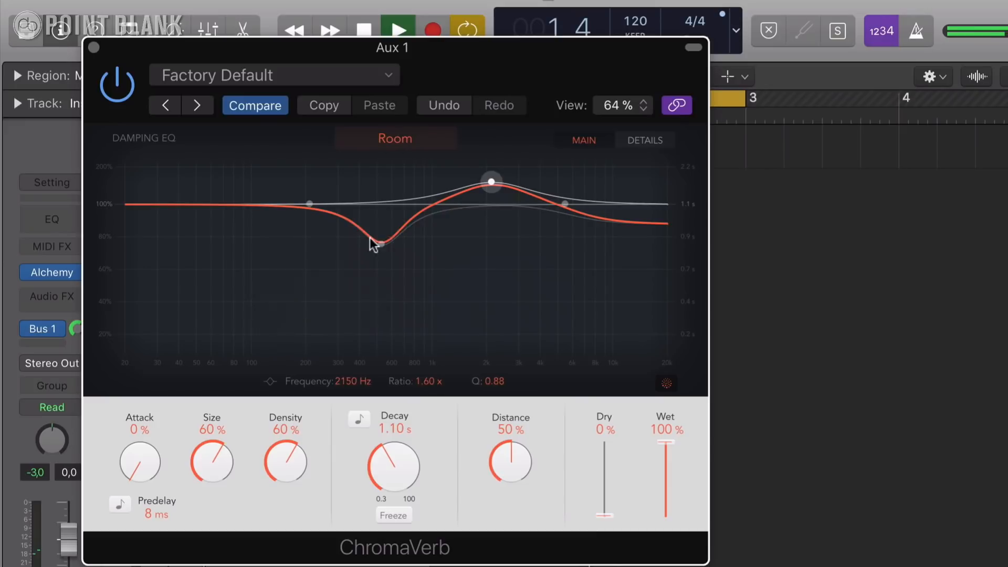
pyautogui.moveTo(379, 244); pyautogui.dragTo(376, 190)
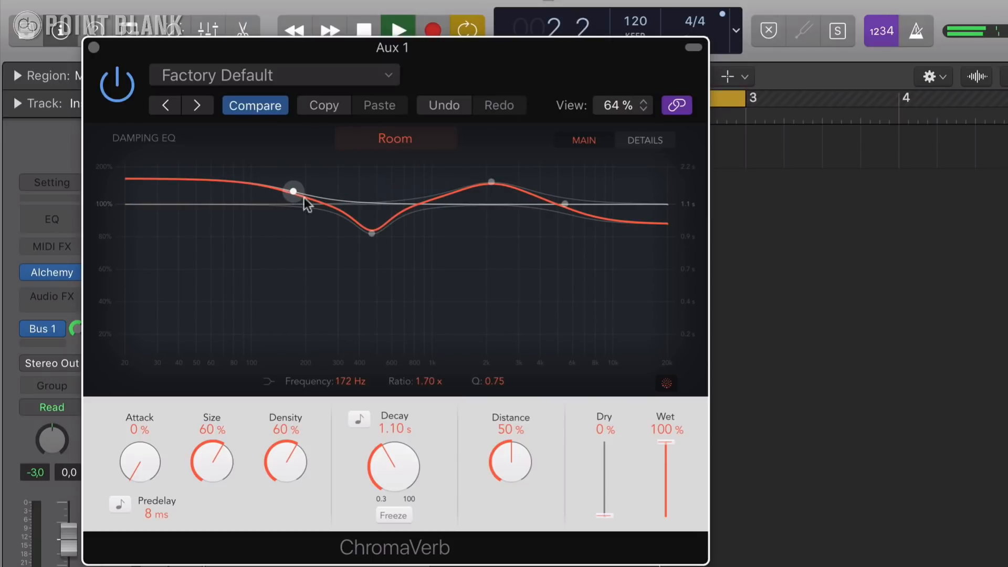
pyautogui.moveTo(293, 190); pyautogui.dragTo(576, 203)
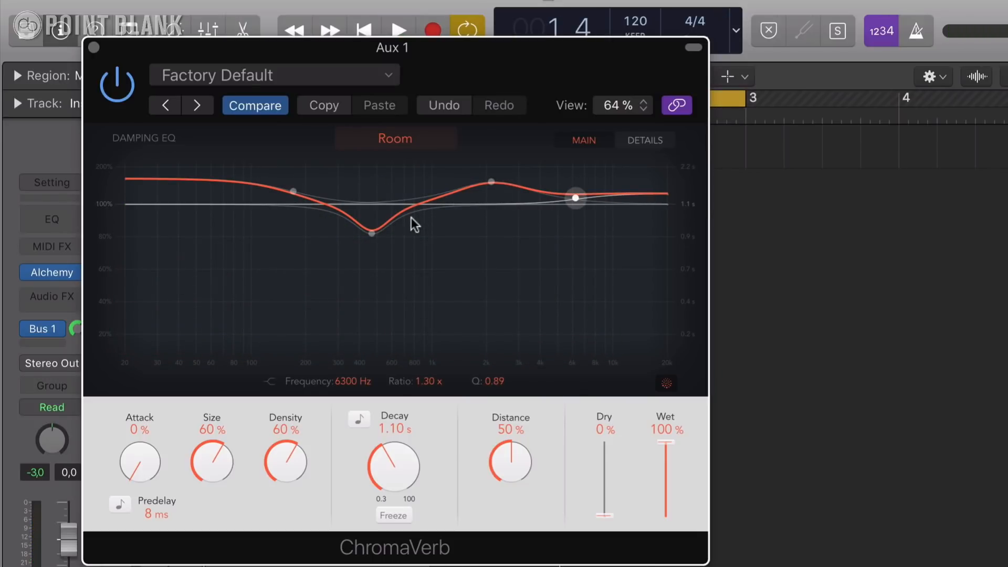
pyautogui.click(397, 31)
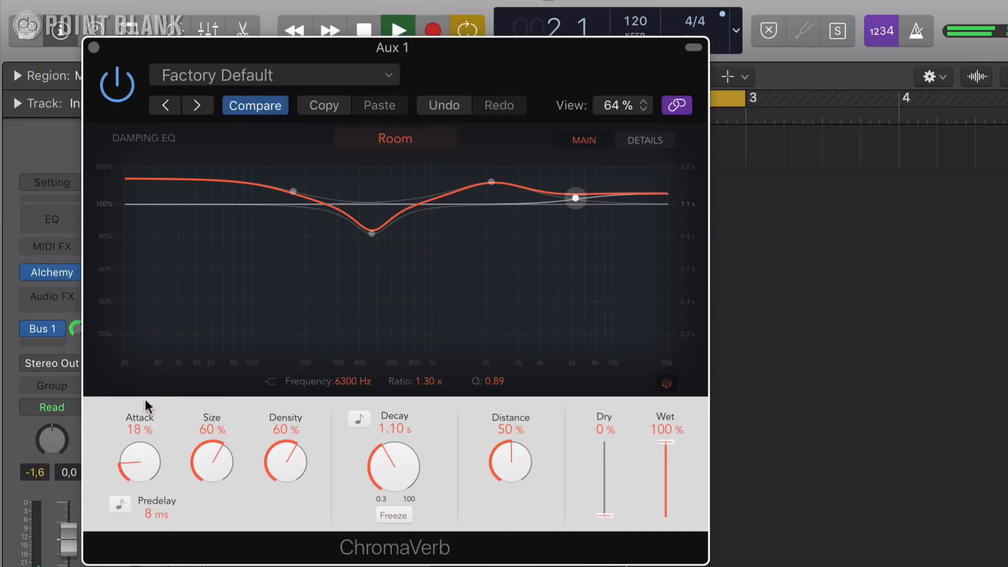
# Set reverb attack to 52%, size to 100%, decay to 1.40 s and distance to 68%.
pyautogui.moveTo(139, 461); pyautogui.dragTo(144, 450)
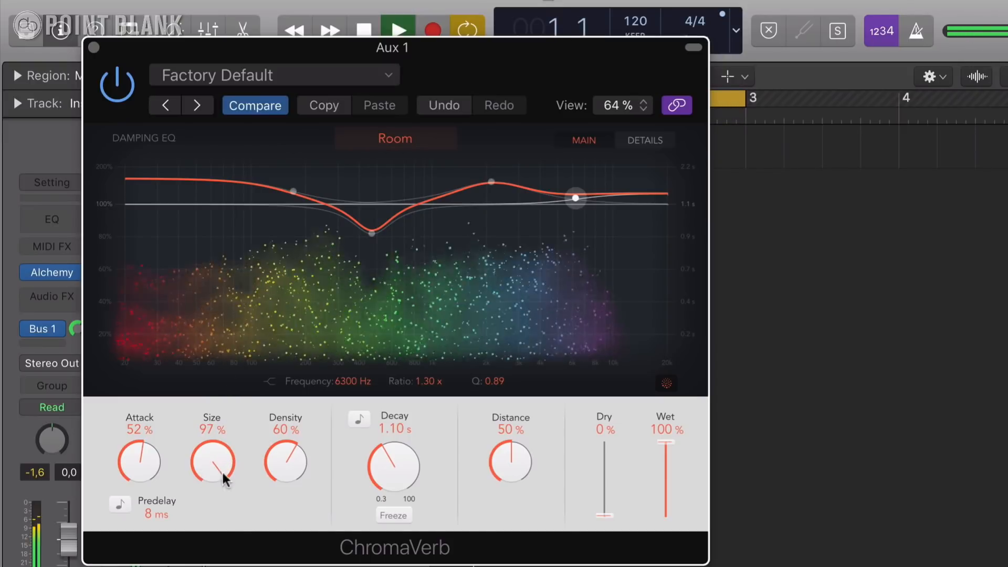
pyautogui.moveTo(212, 462); pyautogui.dragTo(212, 450)
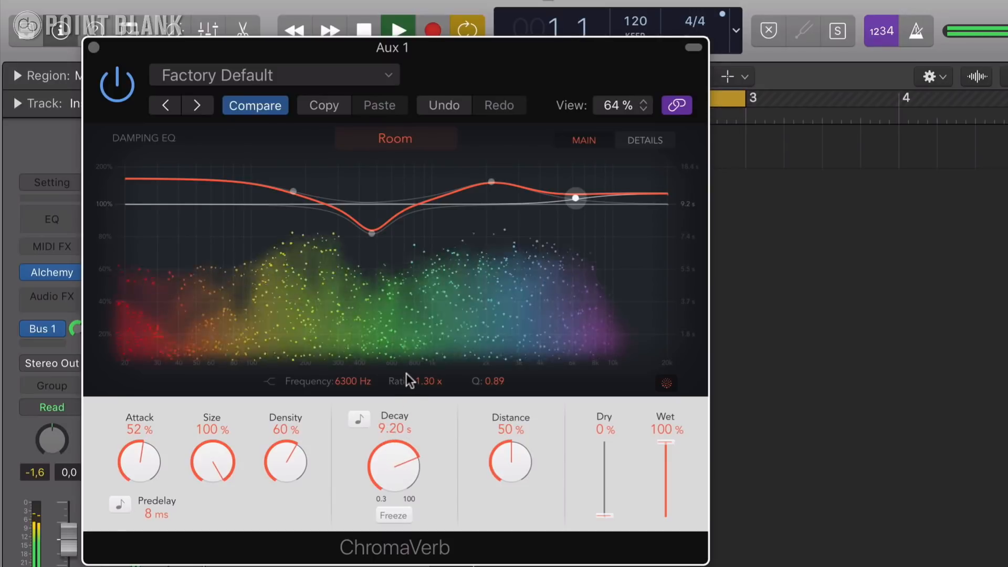
pyautogui.moveTo(393, 464); pyautogui.dragTo(393, 476)
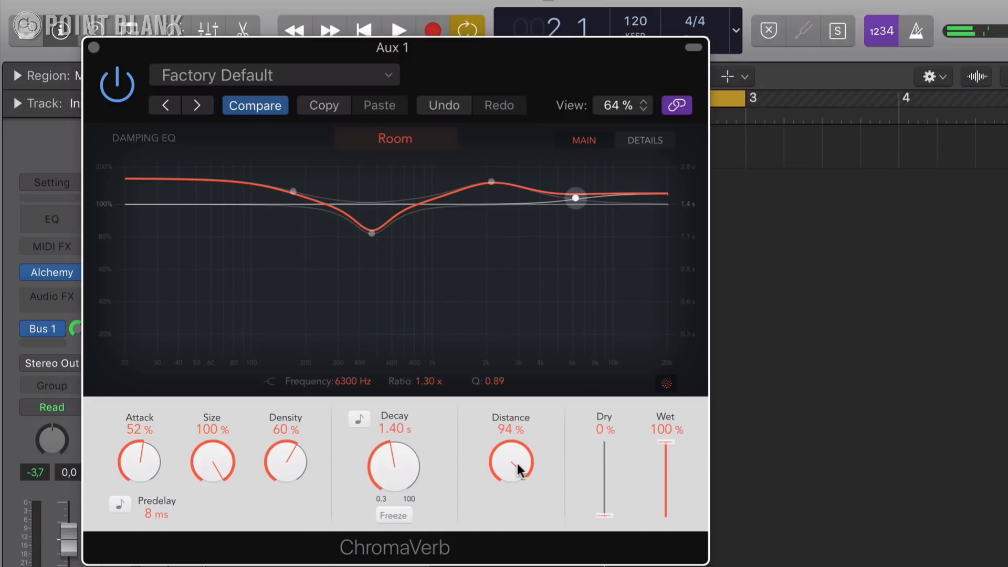
pyautogui.moveTo(511, 461); pyautogui.dragTo(511, 482)
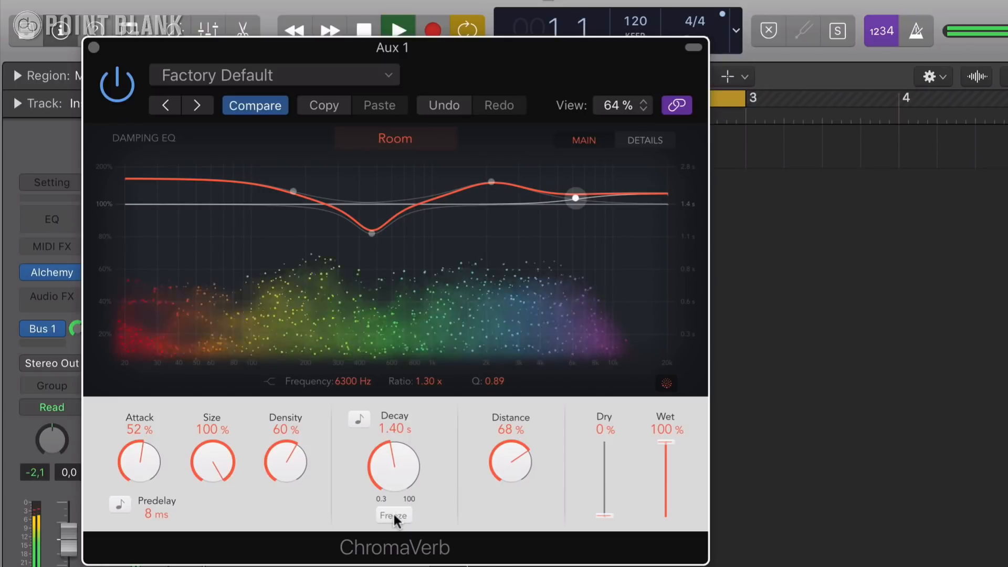
# Freeze and release the reverb tail, stop playback, and show the Details view.
pyautogui.click(392, 515)
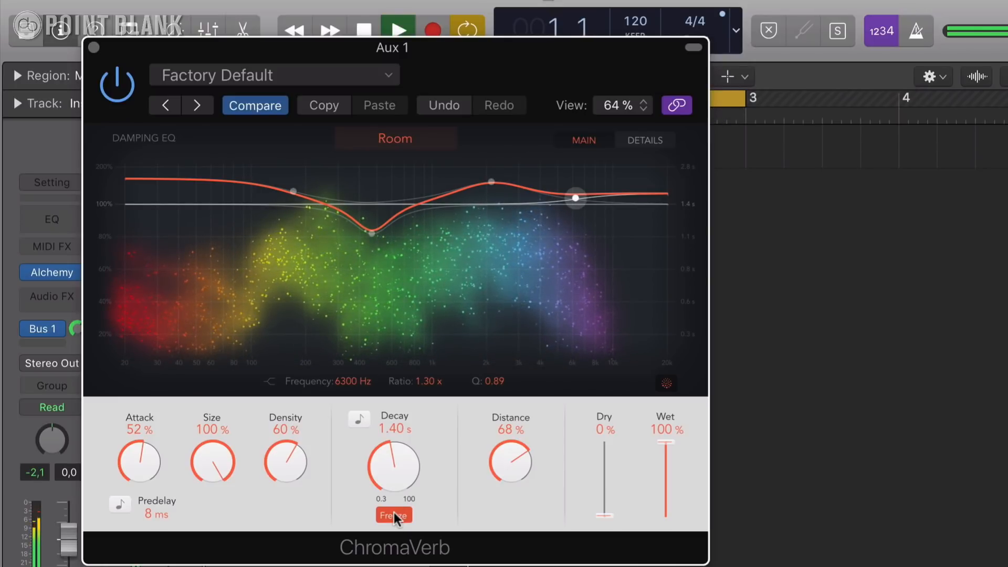
pyautogui.click(397, 30)
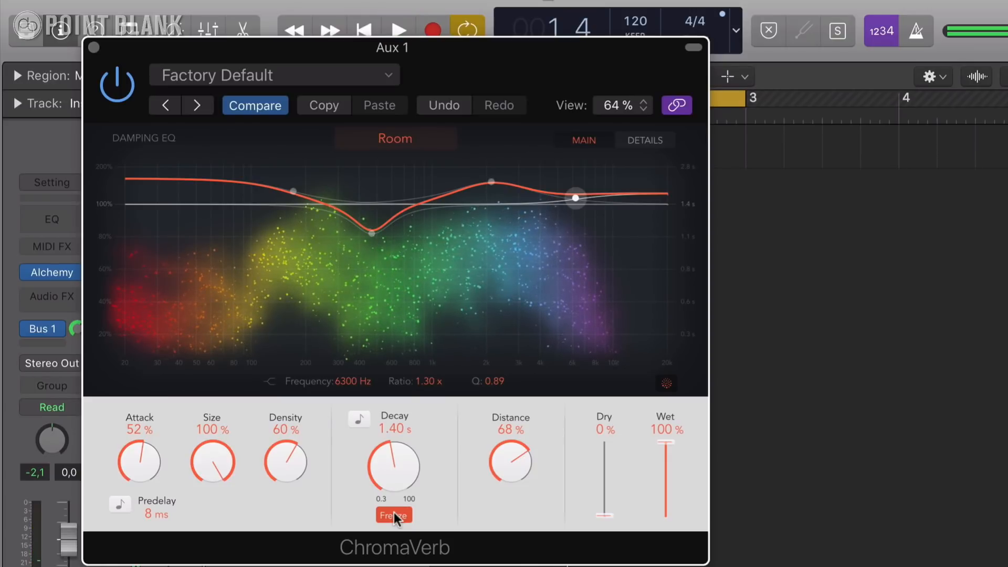
pyautogui.click(393, 515)
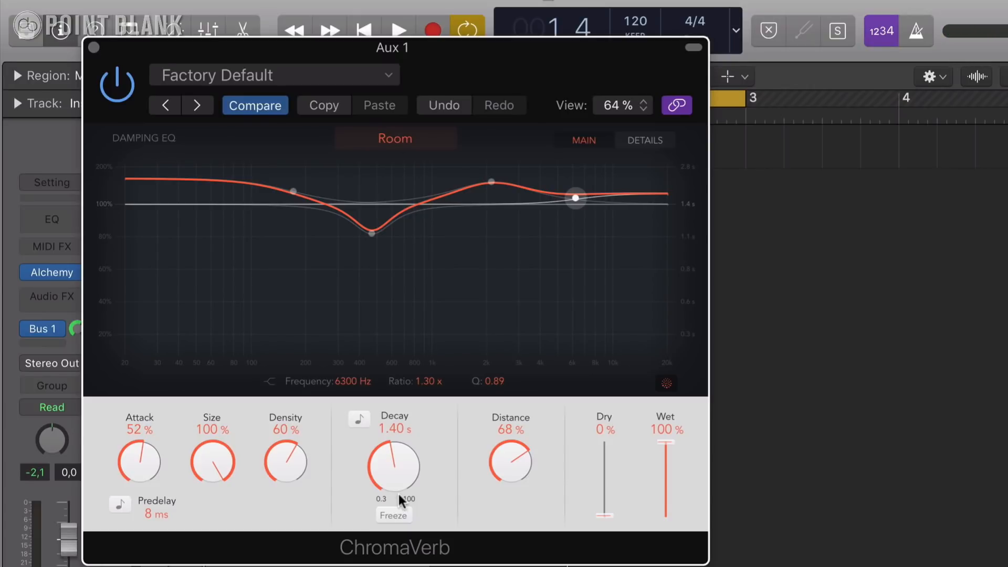
pyautogui.click(644, 140)
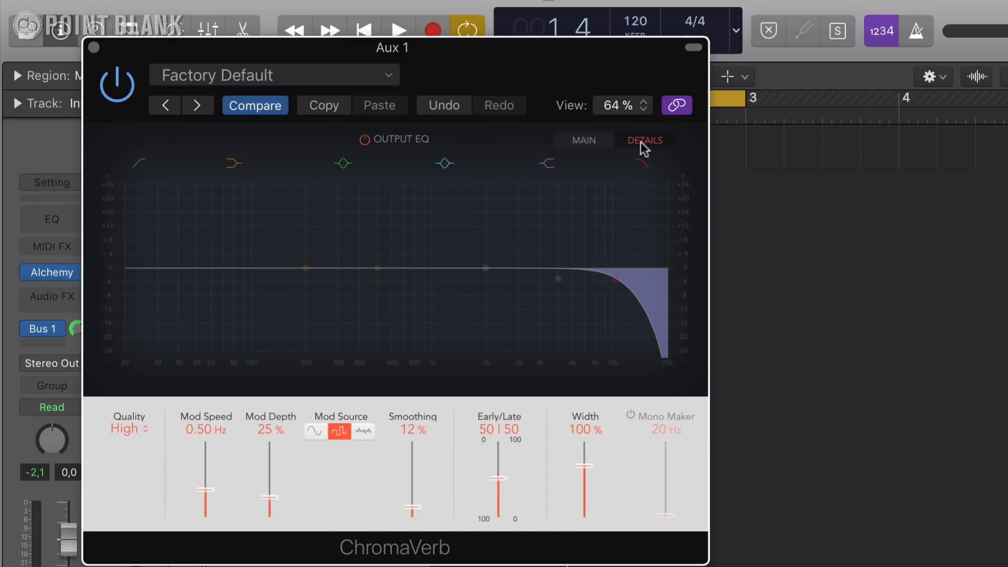
pyautogui.moveTo(558, 278)
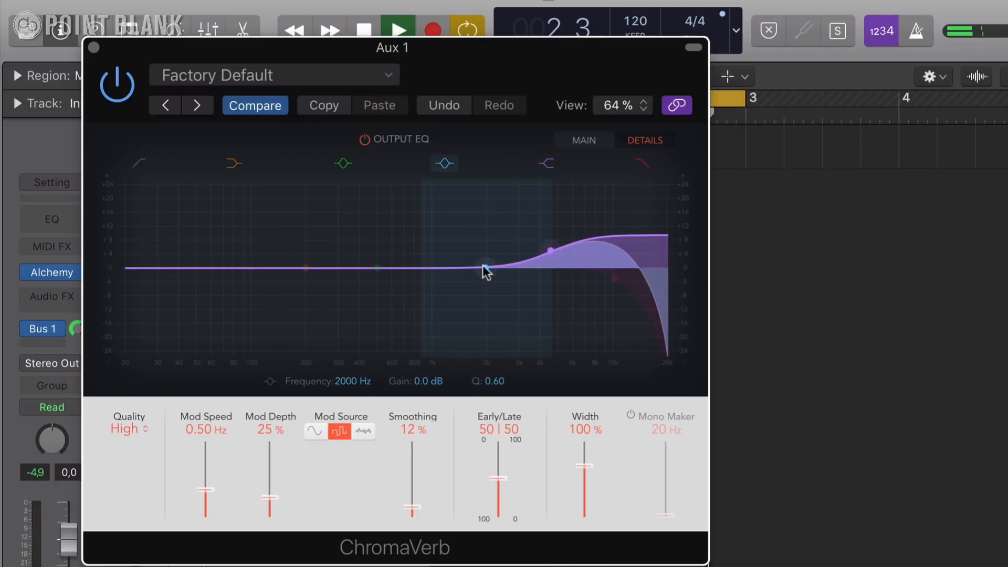
# Raise the blue output EQ bell band to +4.5 dB at 1940 Hz.
pyautogui.moveTo(484, 270); pyautogui.dragTo(484, 243)
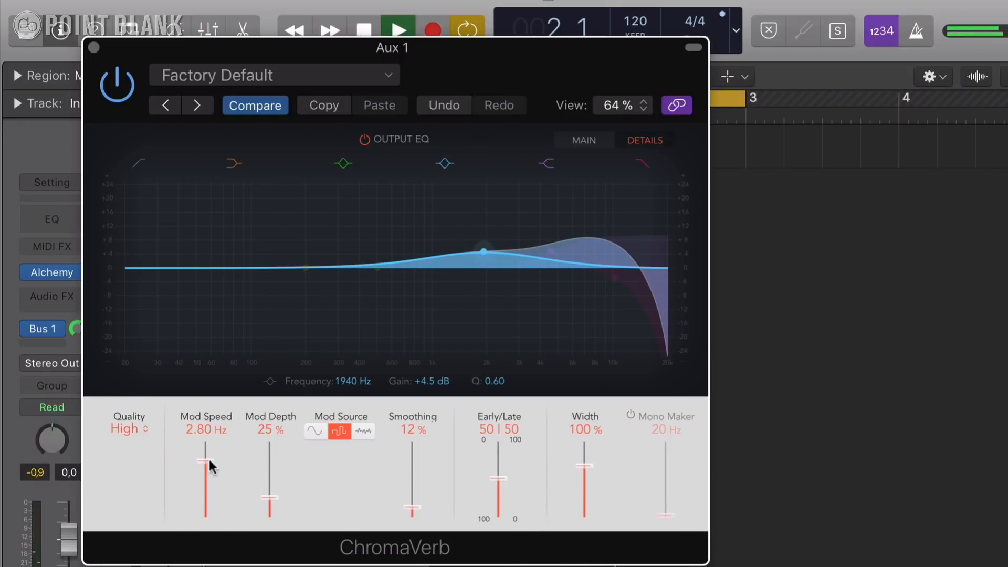
# Give the modulation a sine source, raise speed, set depth to 84%, and stop playback.
pyautogui.moveTo(268, 499); pyautogui.dragTo(269, 482)
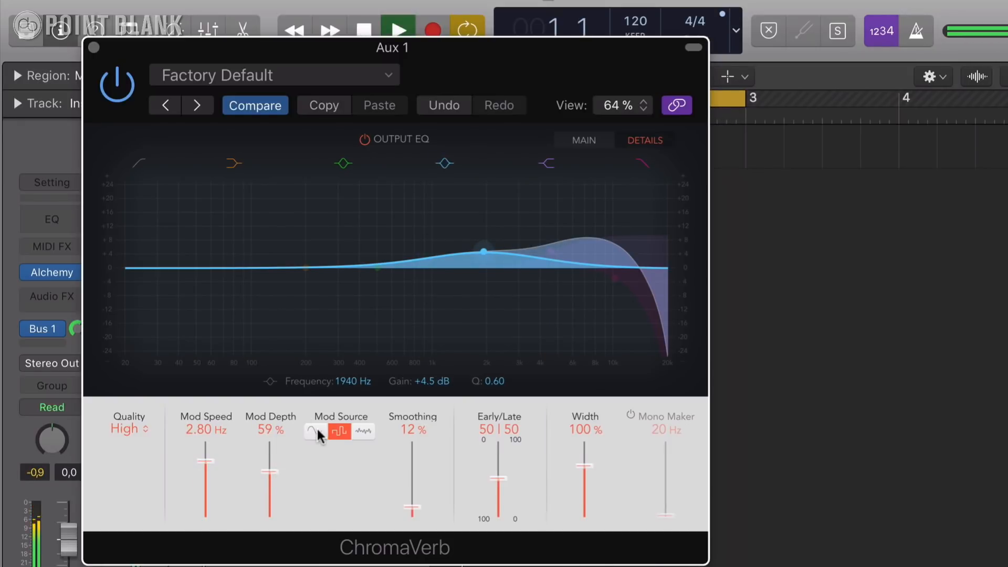
pyautogui.click(314, 430)
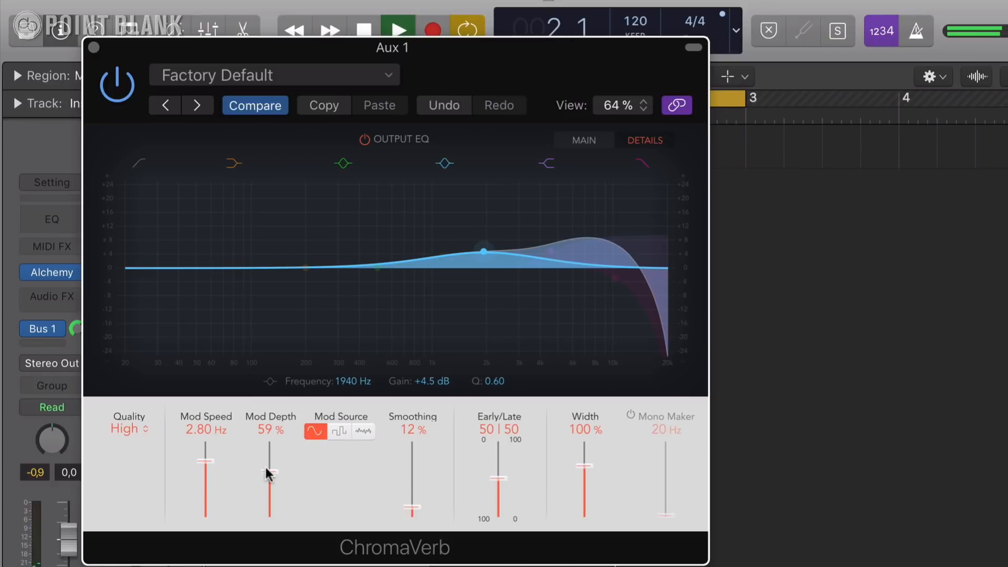
pyautogui.moveTo(268, 476); pyautogui.dragTo(268, 450)
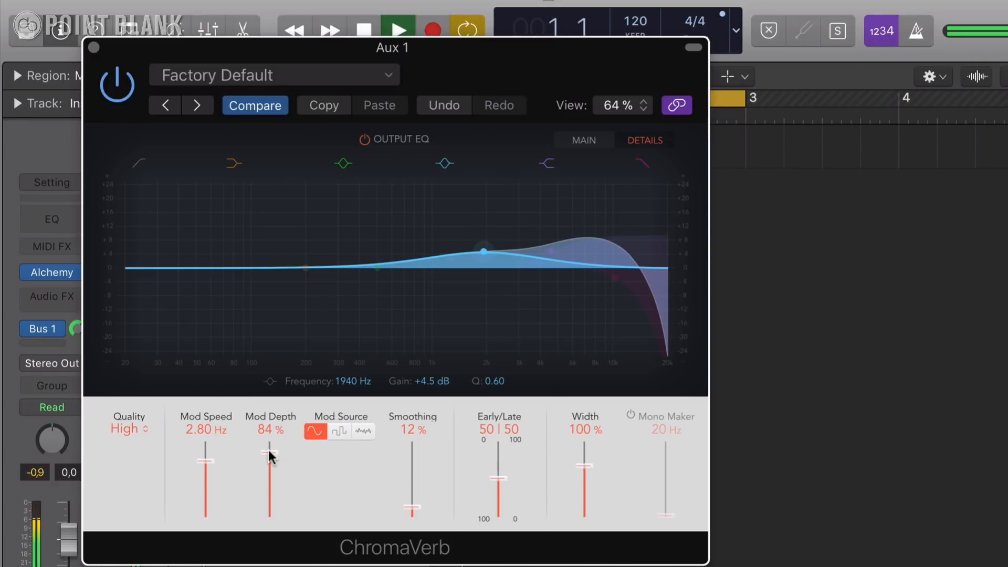
pyautogui.click(398, 29)
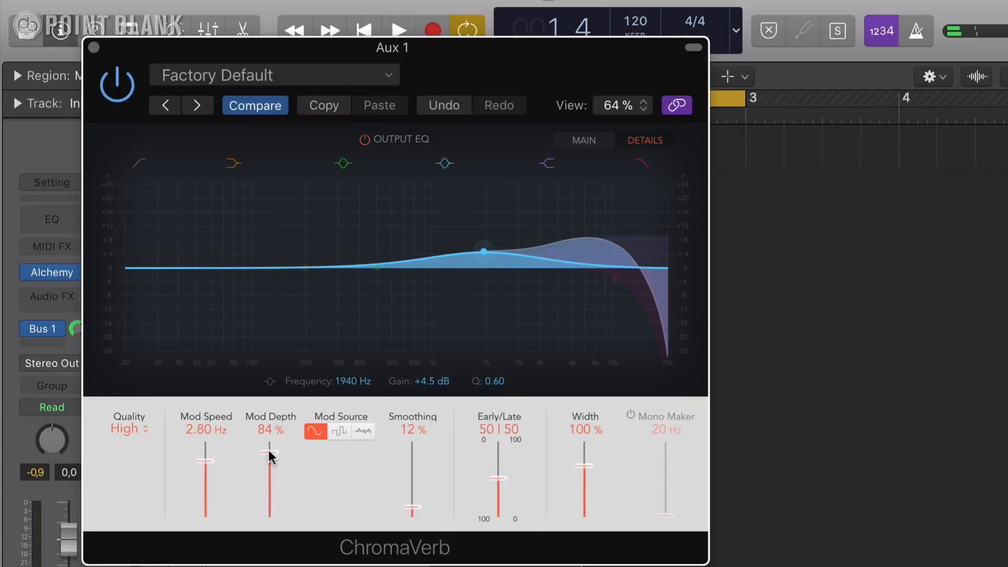
pyautogui.moveTo(281, 455)
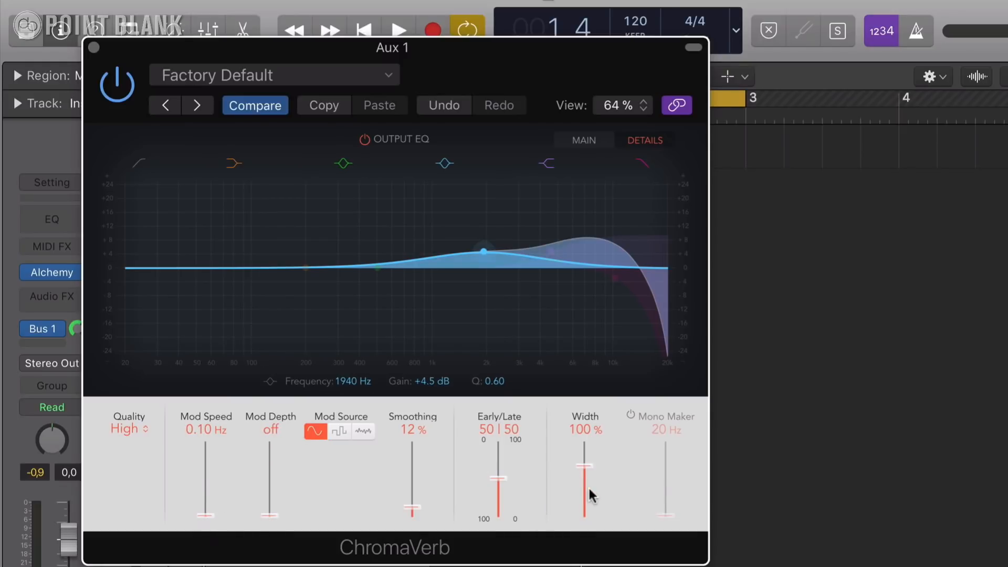
# Adjust the stereo Width slider, trying 29% before settling at 124%.
pyautogui.moveTo(586, 495); pyautogui.dragTo(587, 466)
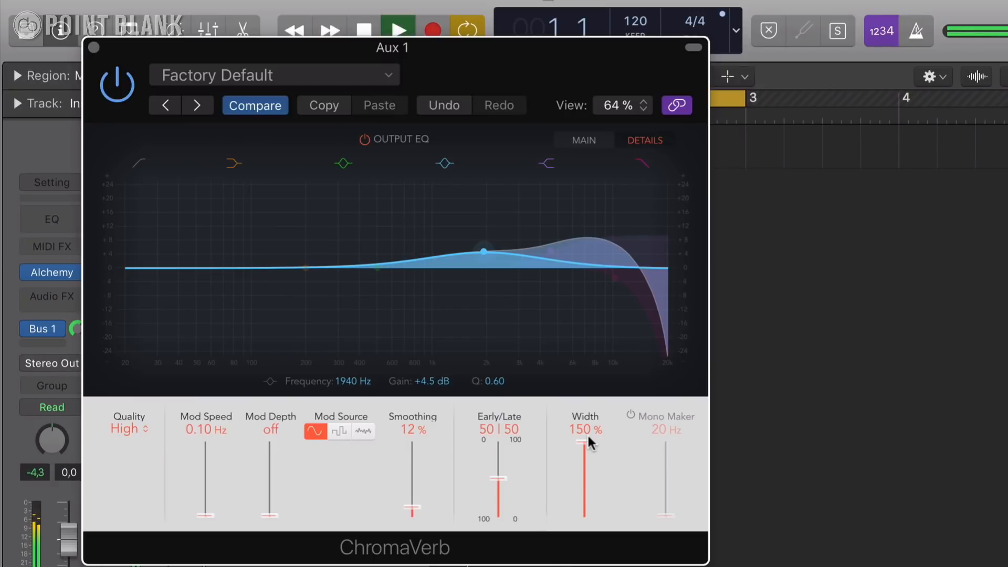
pyautogui.moveTo(586, 441); pyautogui.dragTo(586, 505)
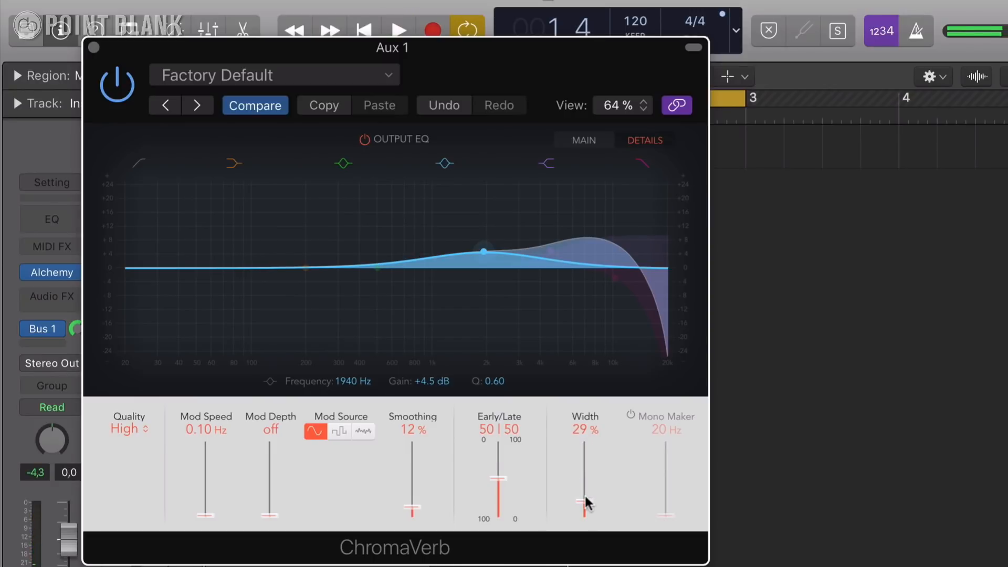
pyautogui.moveTo(584, 501); pyautogui.dragTo(584, 453)
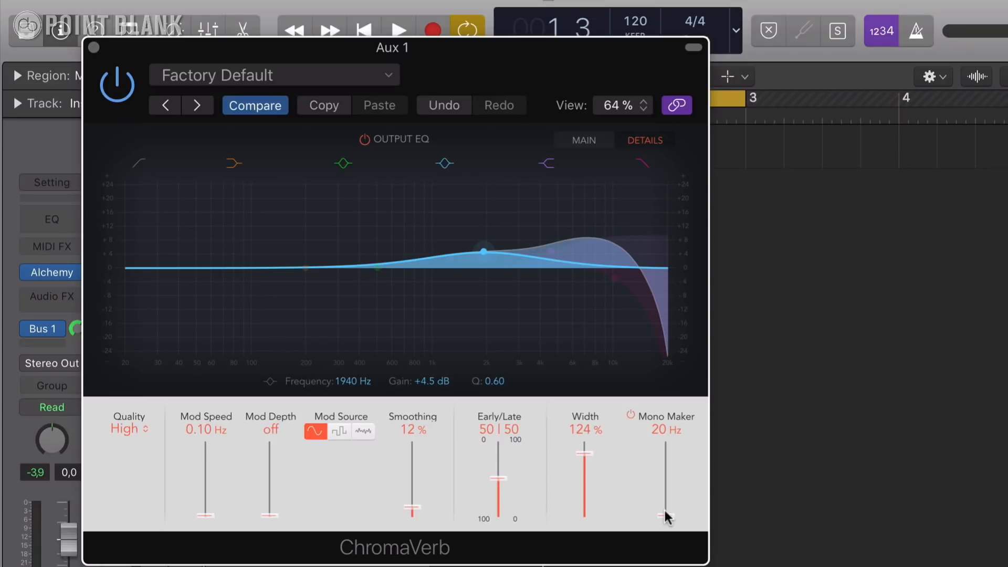
# Raise the Mono Maker frequency to 420 Hz and briefly play back to audition.
pyautogui.moveTo(665, 517); pyautogui.dragTo(666, 479)
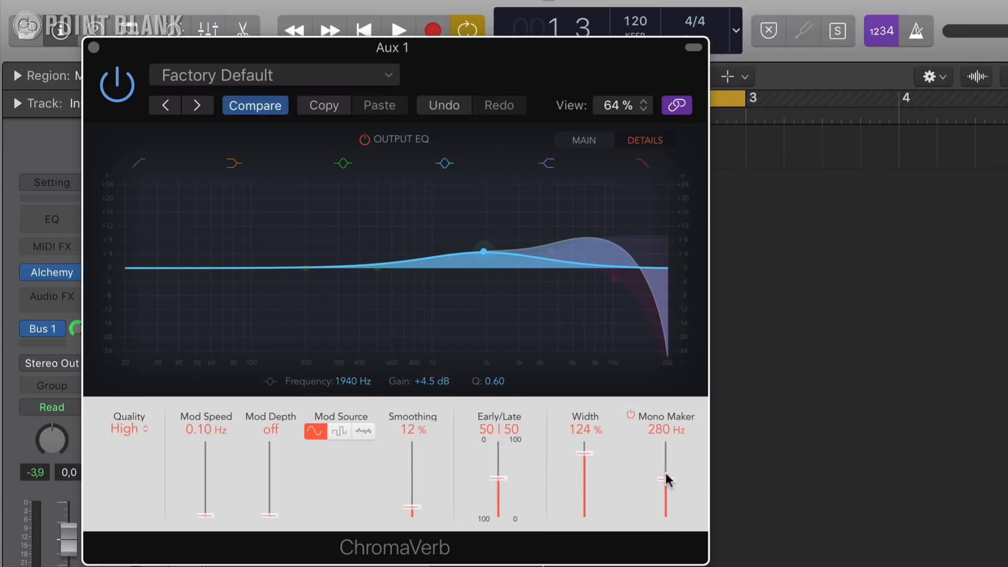
pyautogui.moveTo(667, 495); pyautogui.dragTo(667, 472)
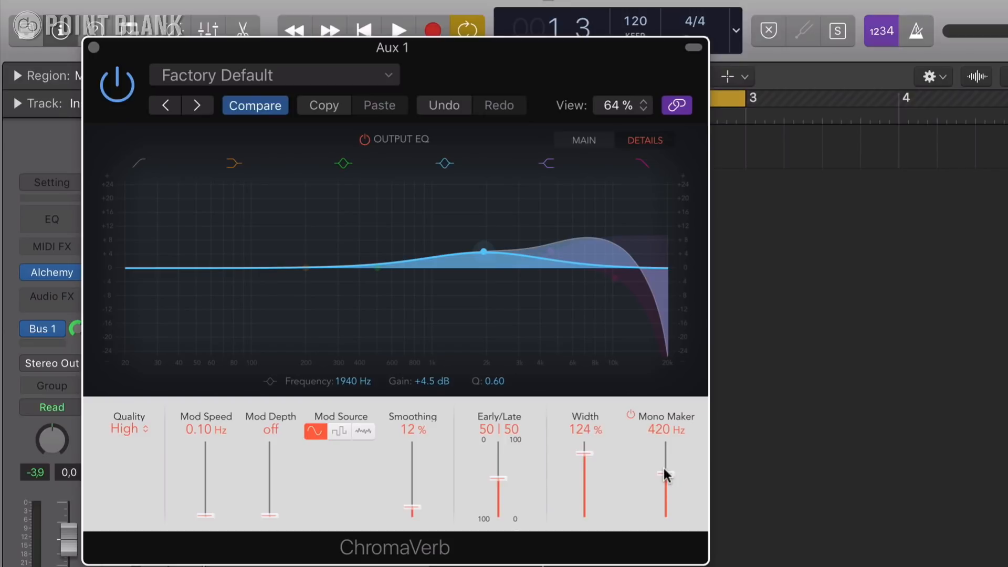
pyautogui.click(398, 29)
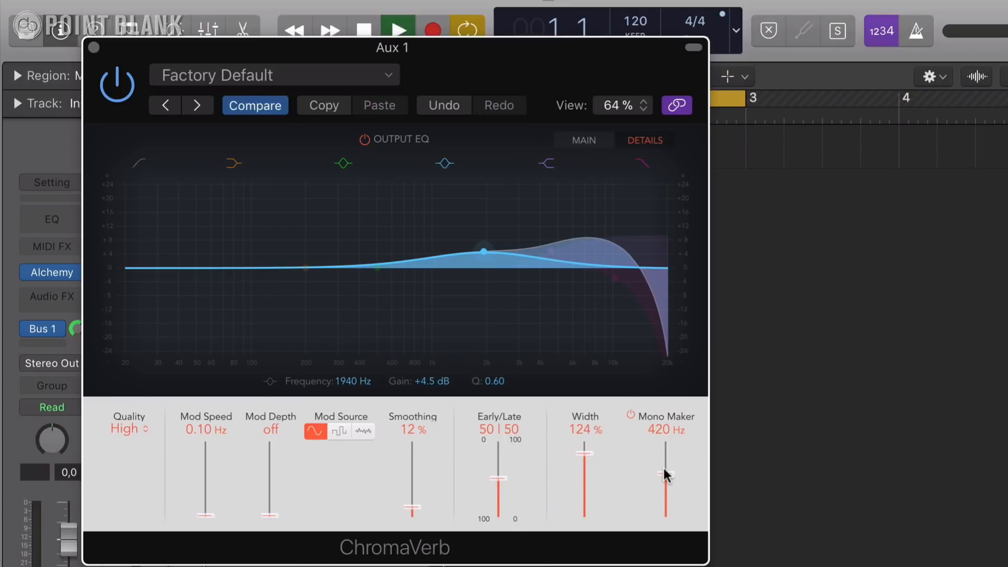
pyautogui.click(397, 29)
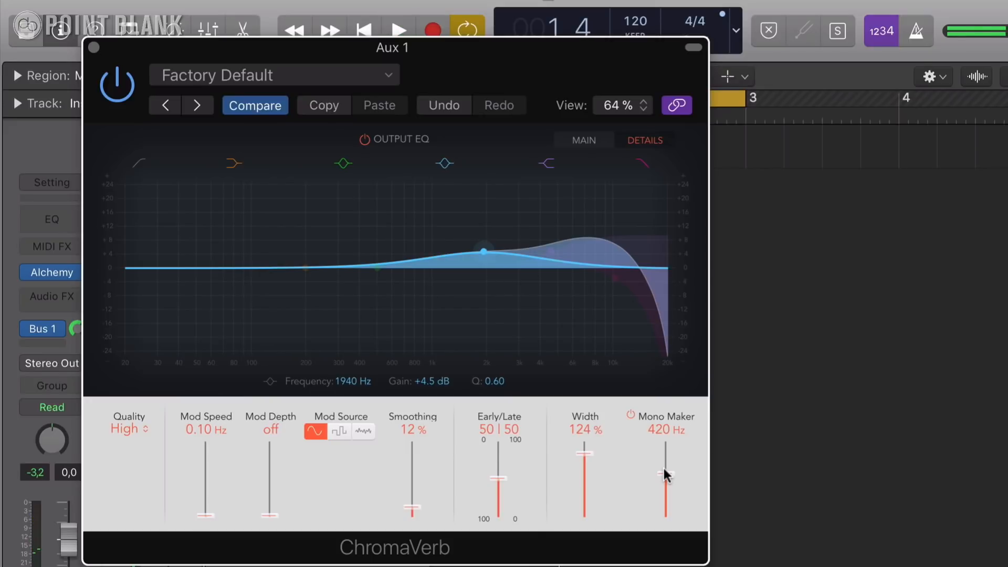